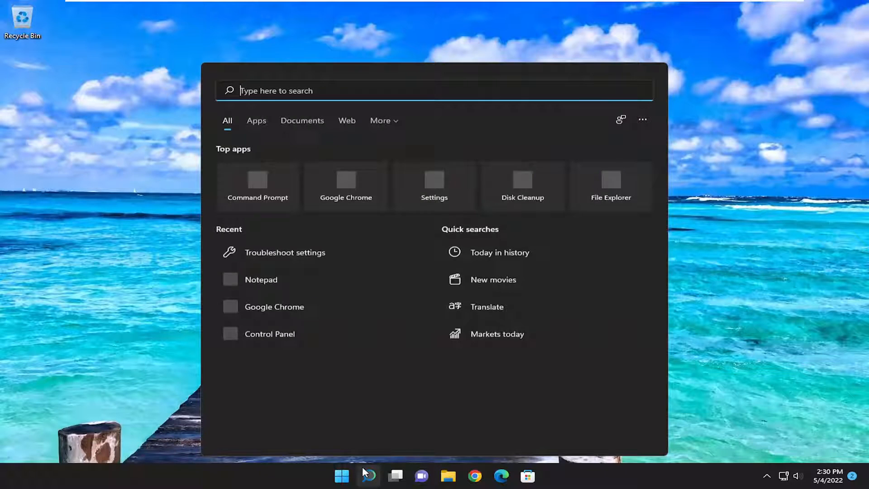
- Search 'troubleshoot', reach Troubleshoot settings and show the Other troubleshooters list
{"action": "type", "text": "troubleshoot"}
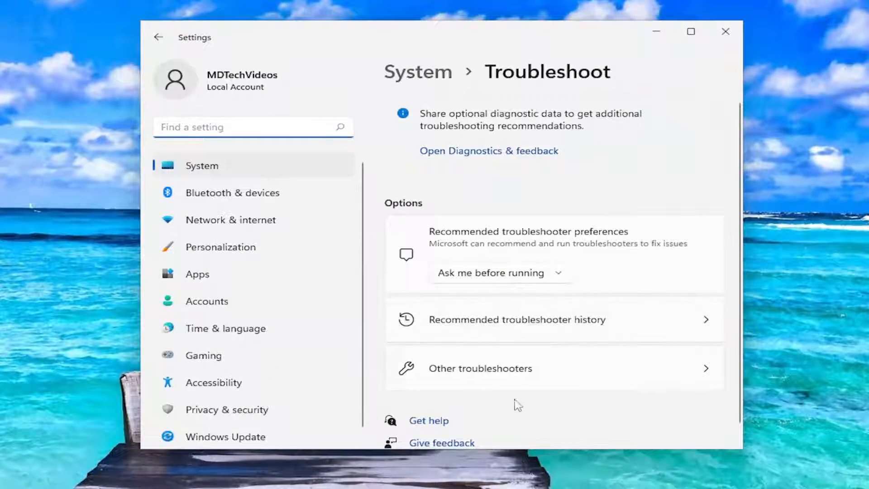
{"action": "left_click", "coordinate": [480, 368]}
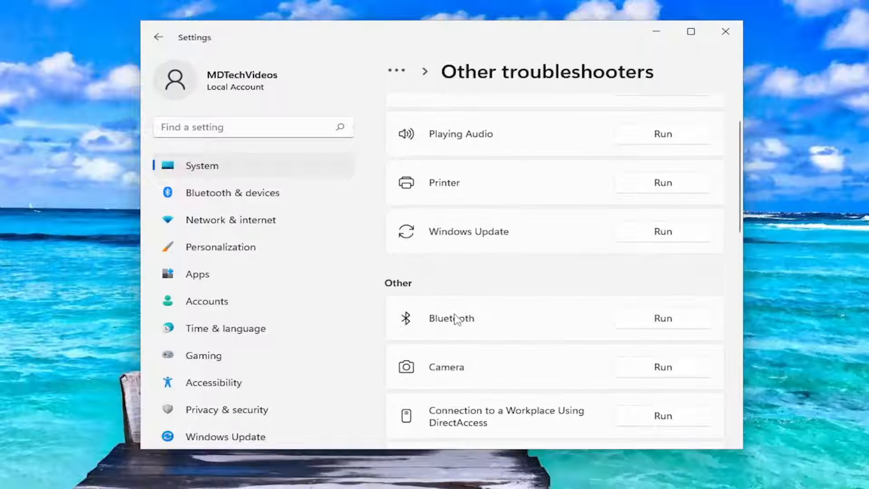
{"action": "mouse_move", "coordinate": [663, 322]}
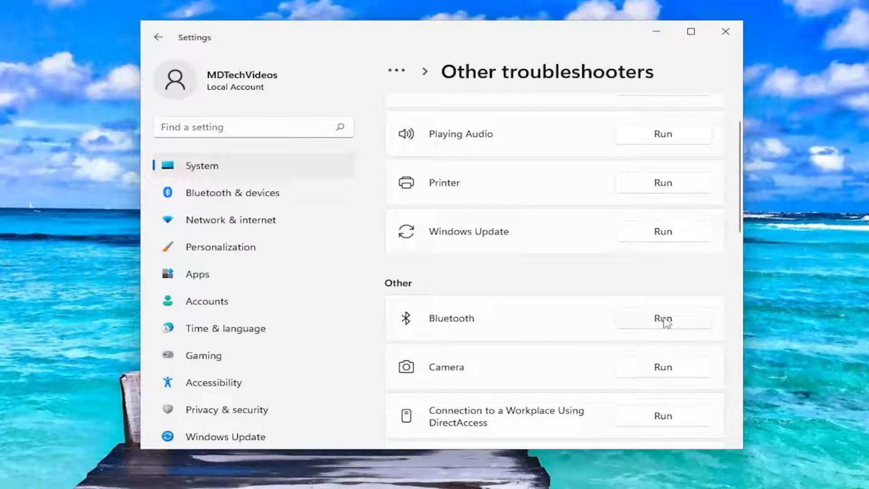
- Run the Bluetooth troubleshooter to fix the radio status problem, then close its report
{"action": "left_click", "coordinate": [662, 318]}
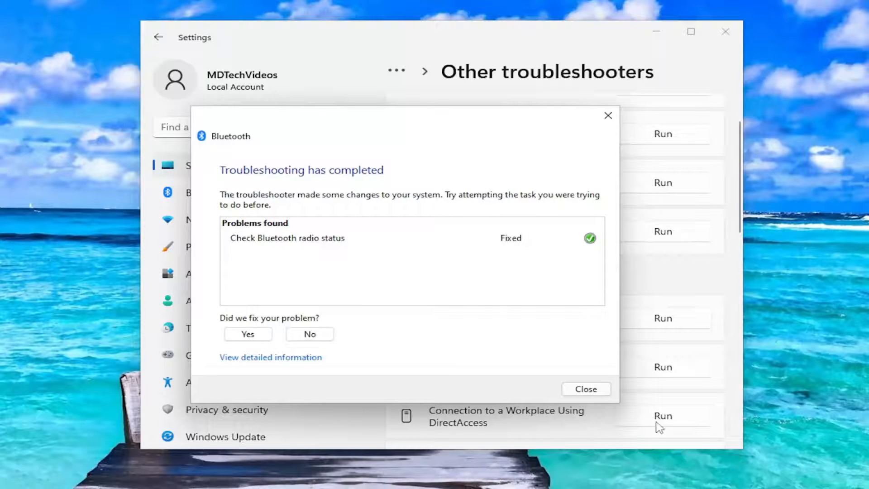
{"action": "left_click", "coordinate": [585, 388]}
{"action": "type", "text": "control panel"}
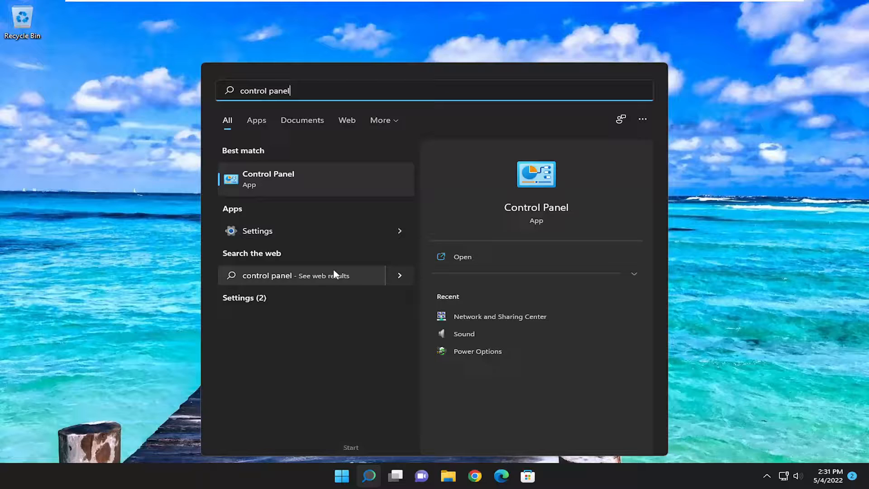
- Open Control Panel and navigate via Network and Internet to the Network and Sharing Center
{"action": "left_click", "coordinate": [268, 179]}
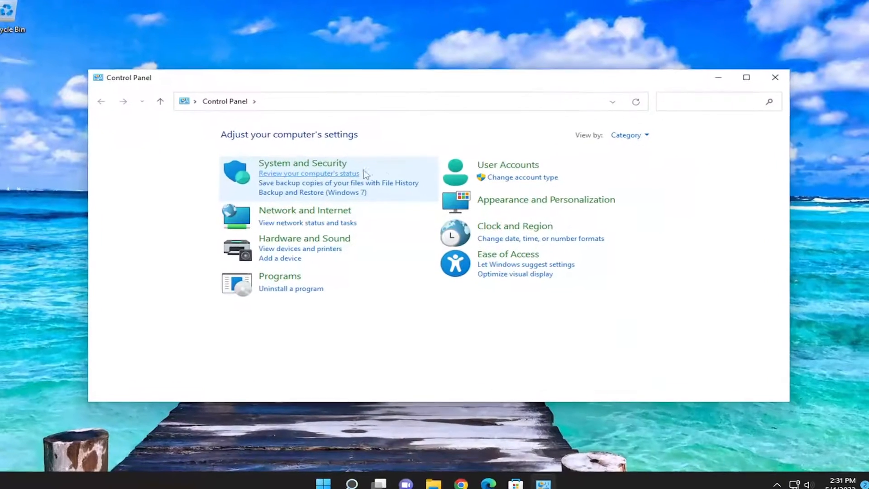
{"action": "left_click", "coordinate": [629, 135]}
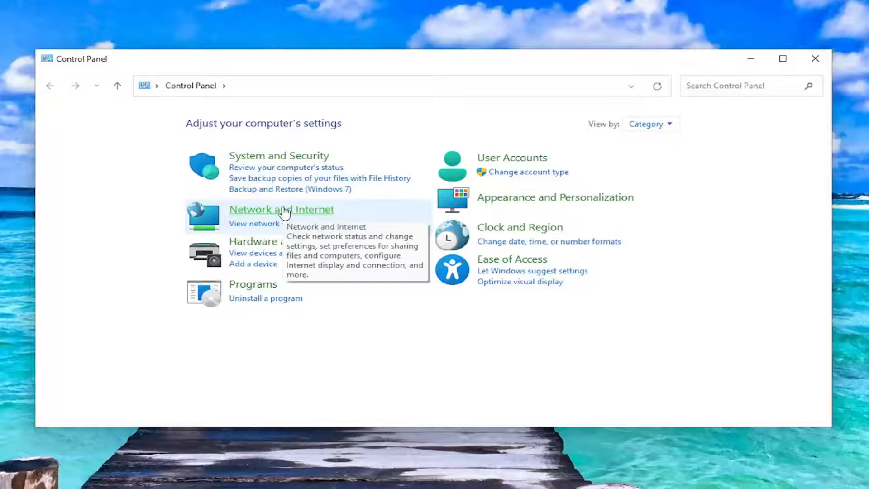
{"action": "left_click", "coordinate": [281, 209]}
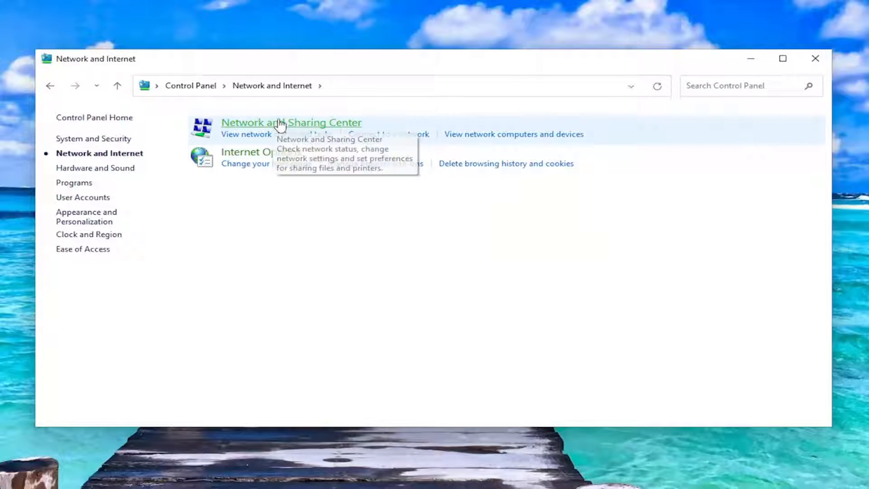
{"action": "left_click", "coordinate": [290, 122]}
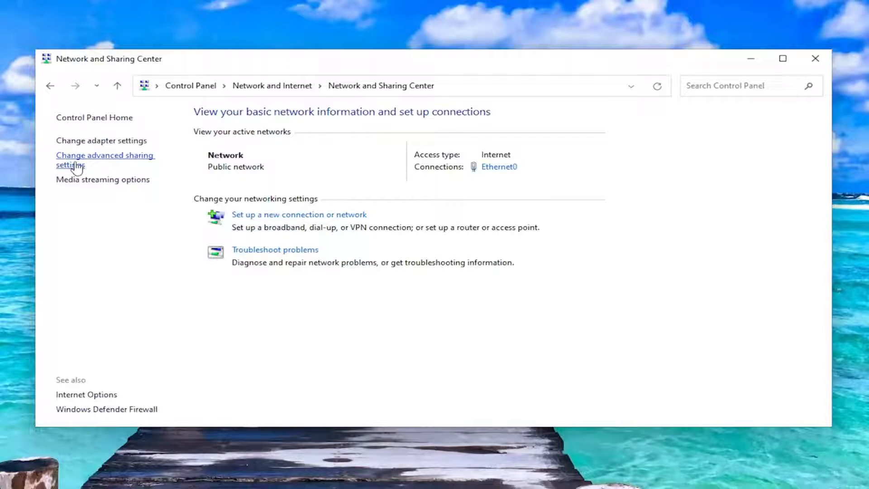
- In advanced sharing settings under All Networks, enable 40- or 56-bit encryption file sharing and save changes
{"action": "left_click", "coordinate": [105, 159]}
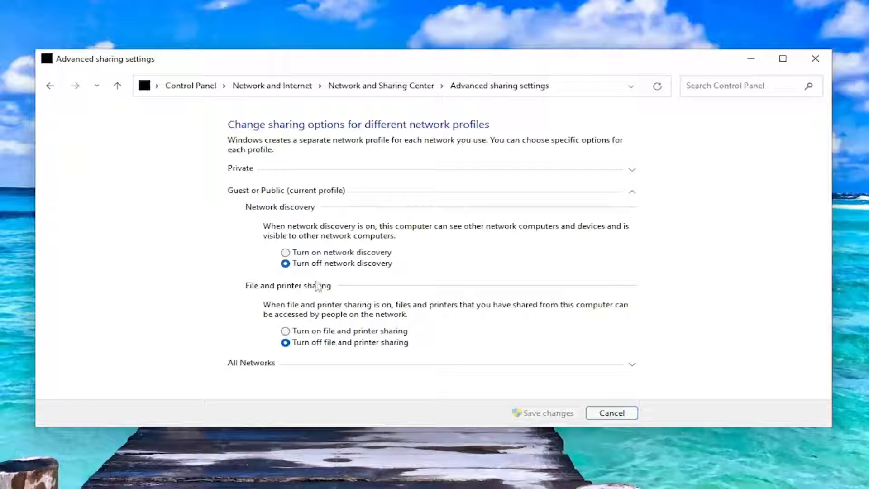
{"action": "scroll", "scroll_direction": "down", "scroll_amount": 3}
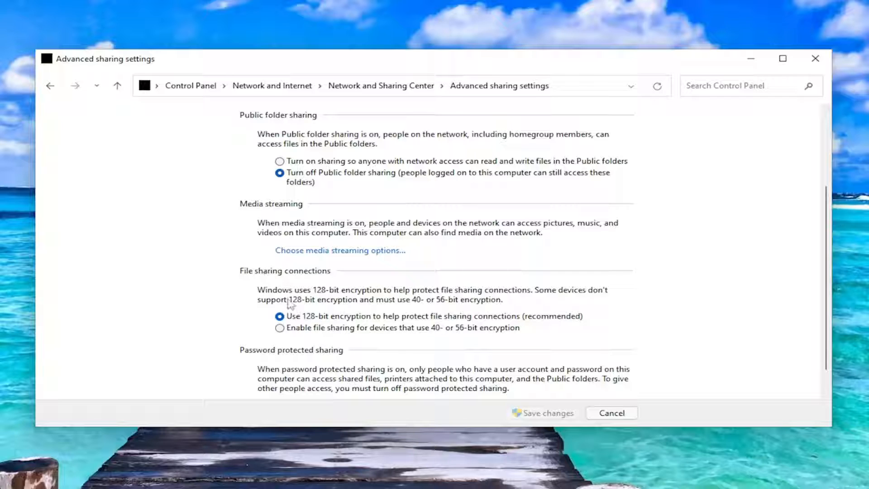
{"action": "left_click", "coordinate": [280, 328]}
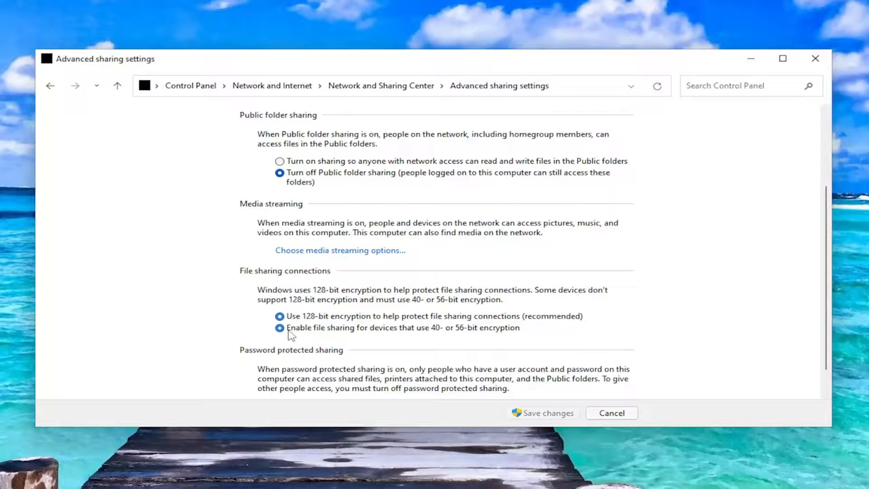
{"action": "left_click", "coordinate": [279, 328]}
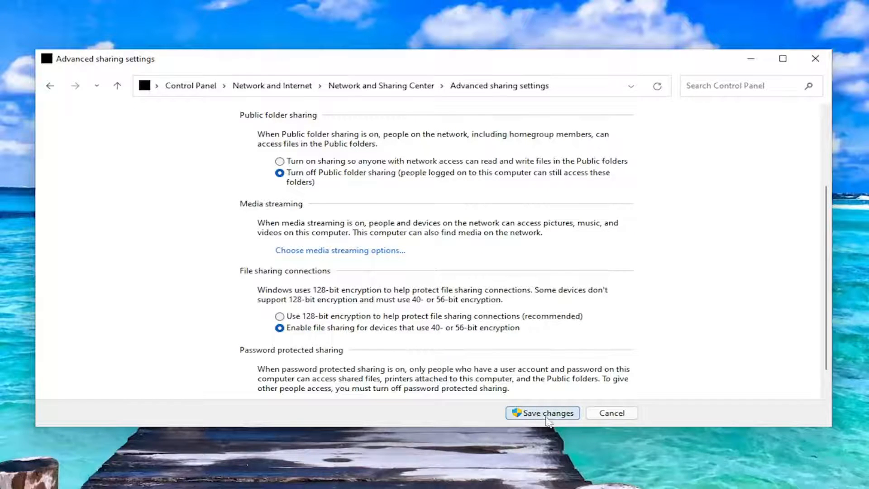
{"action": "left_click", "coordinate": [543, 413]}
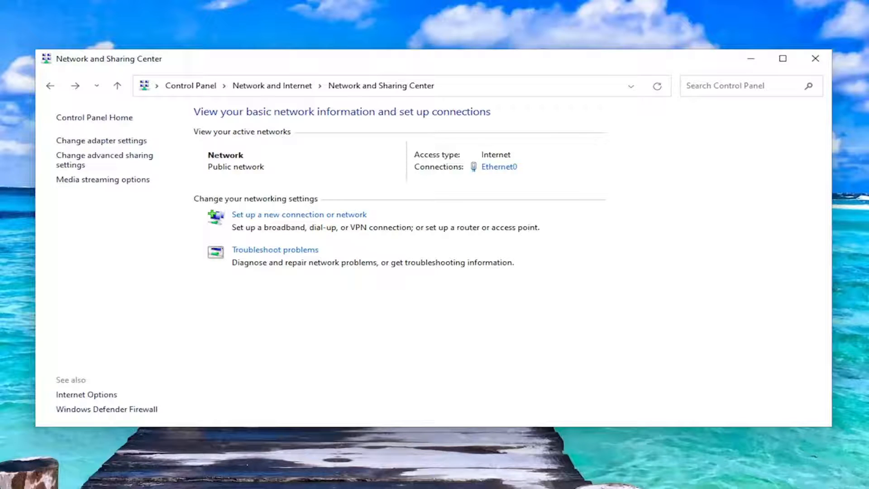
- Go back to Network and Internet and close Control Panel, leaving the desktop
{"action": "left_click", "coordinate": [49, 85]}
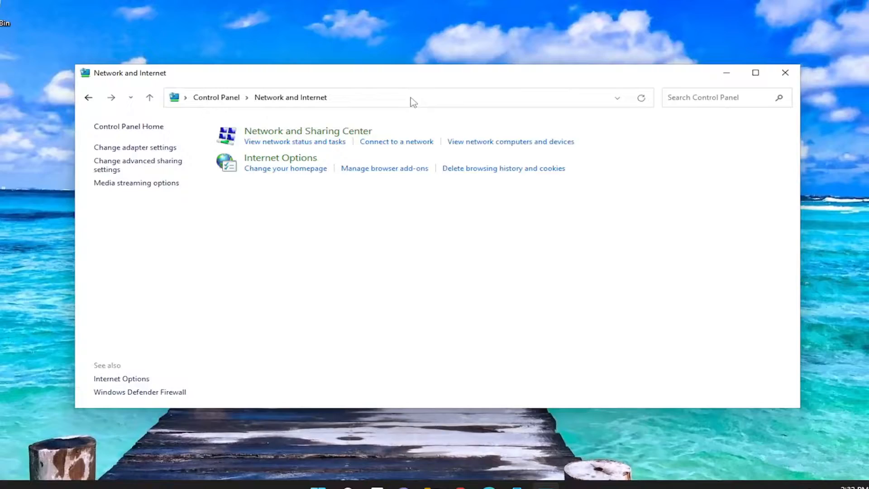
{"action": "left_click", "coordinate": [786, 73]}
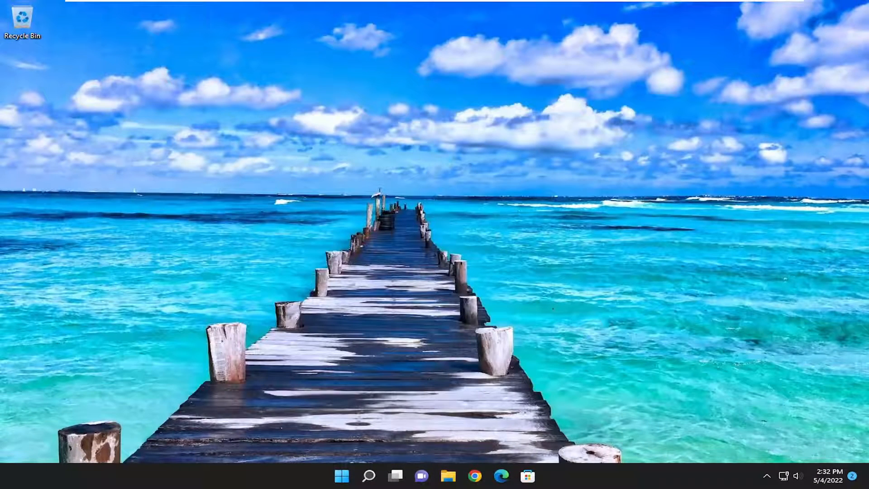